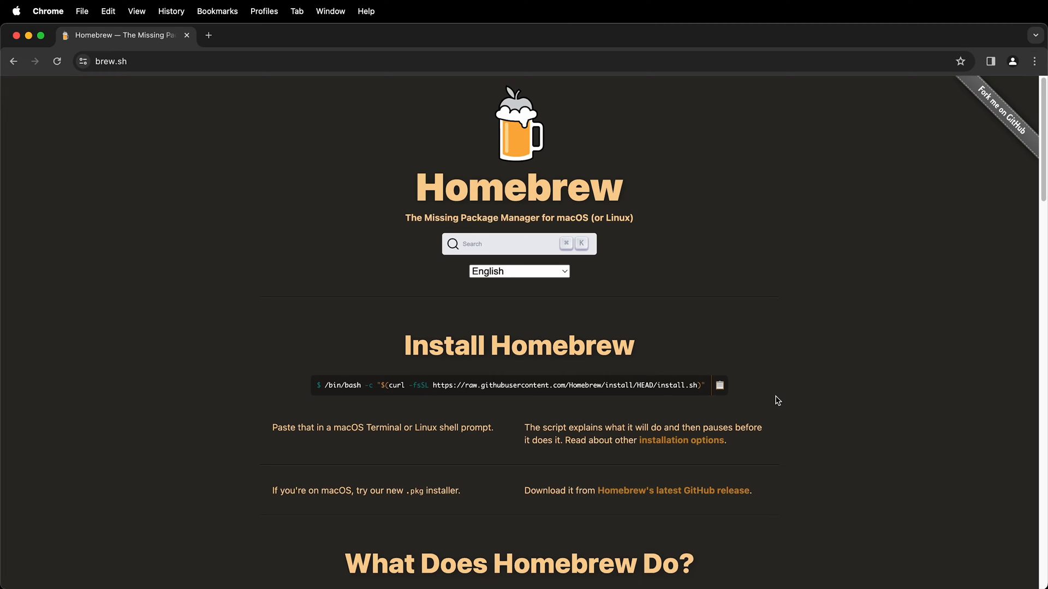
mouse_move(368, 165)
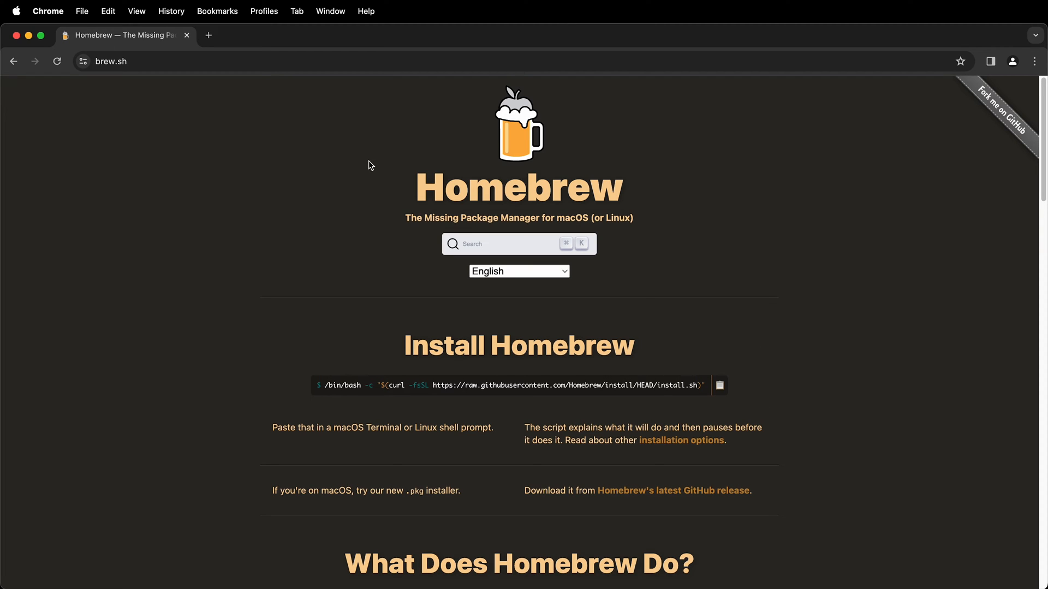
mouse_move(673, 120)
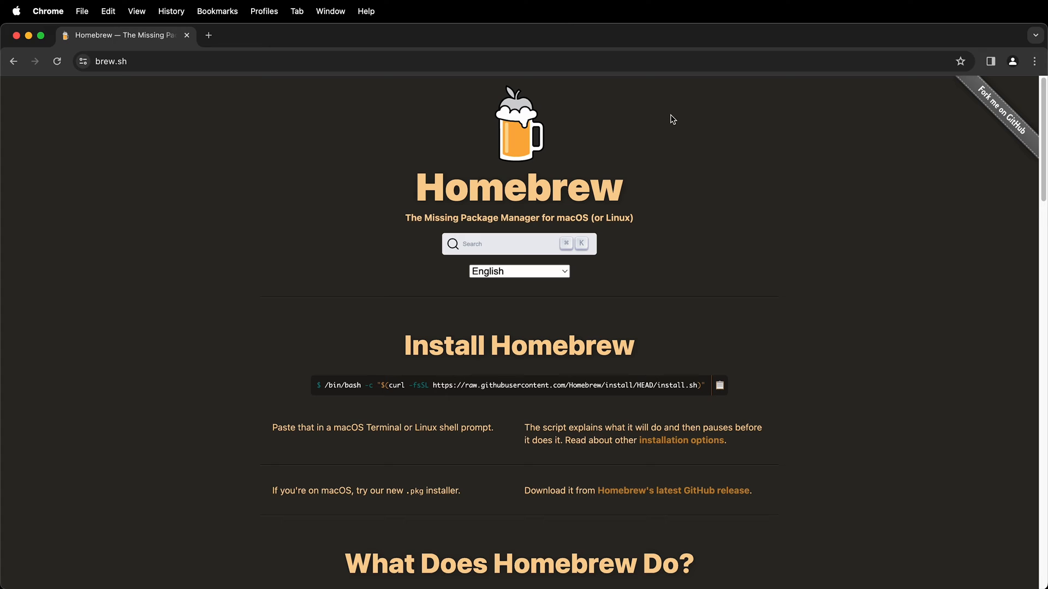
mouse_move(404, 136)
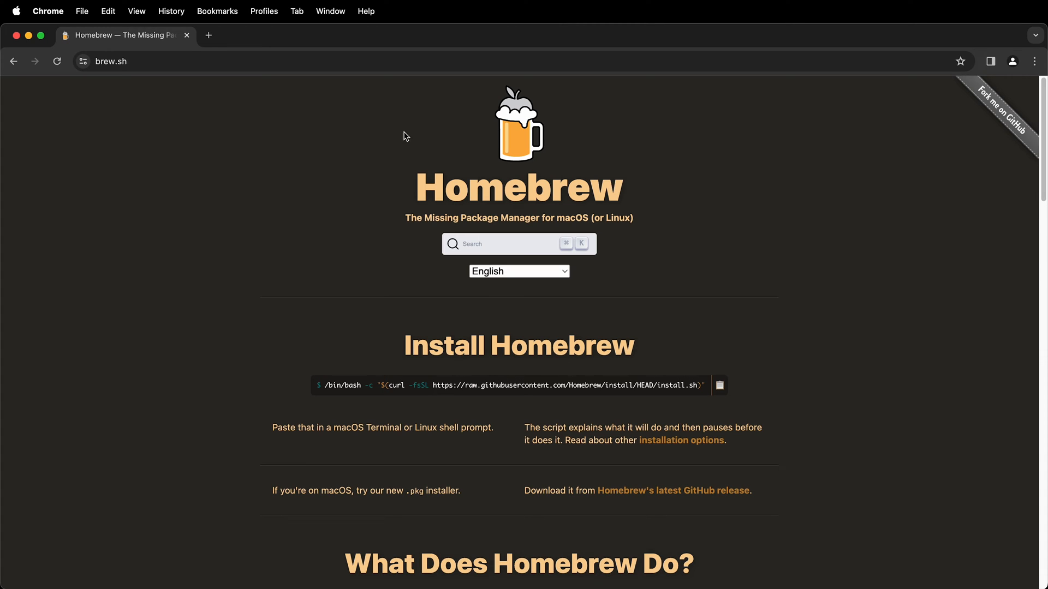
mouse_move(257, 141)
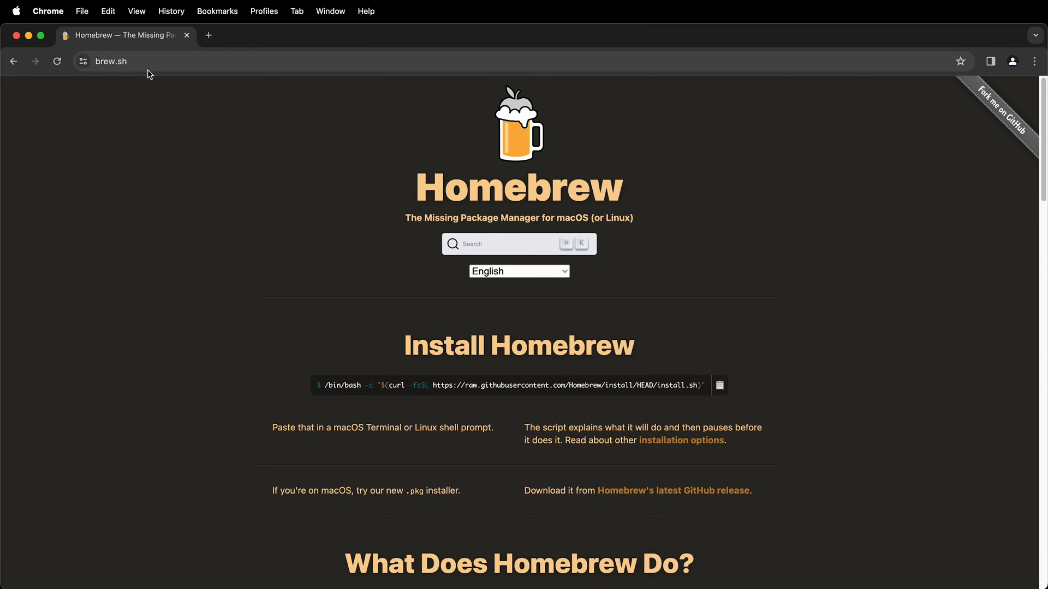
mouse_move(282, 131)
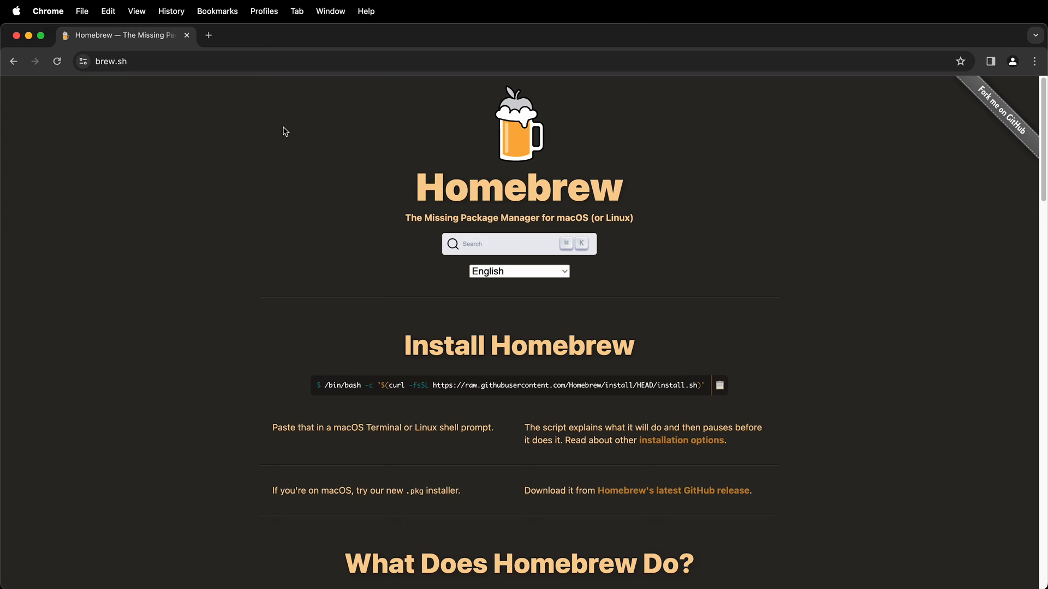
mouse_move(421, 349)
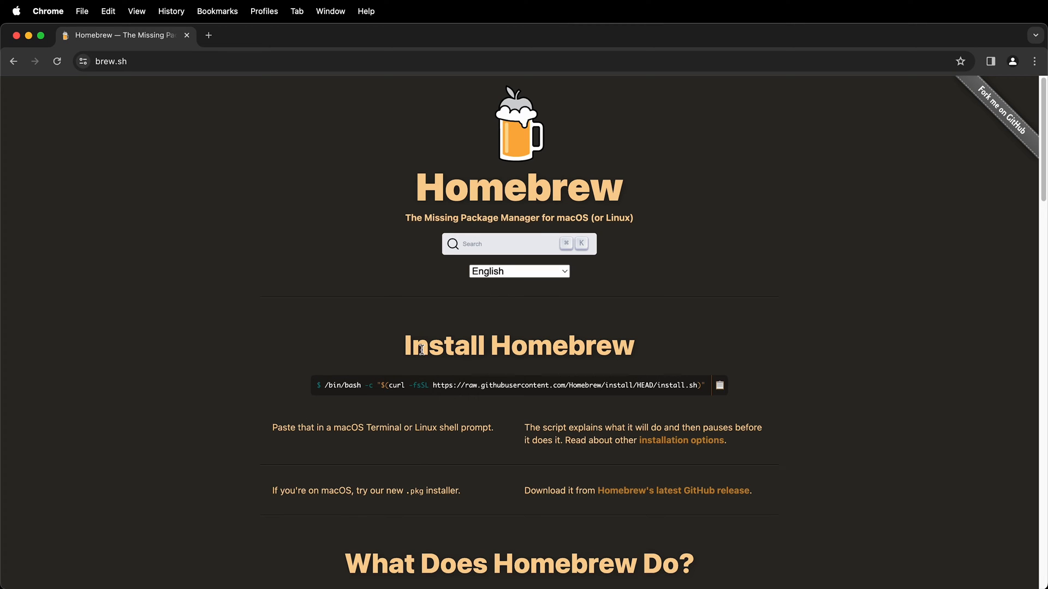
mouse_move(844, 344)
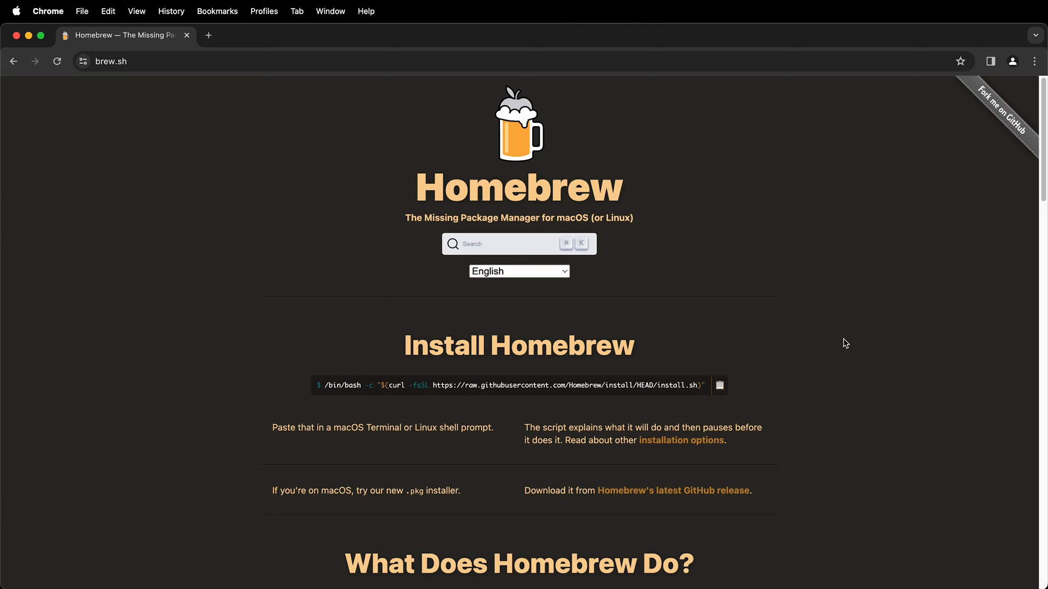
mouse_move(356, 428)
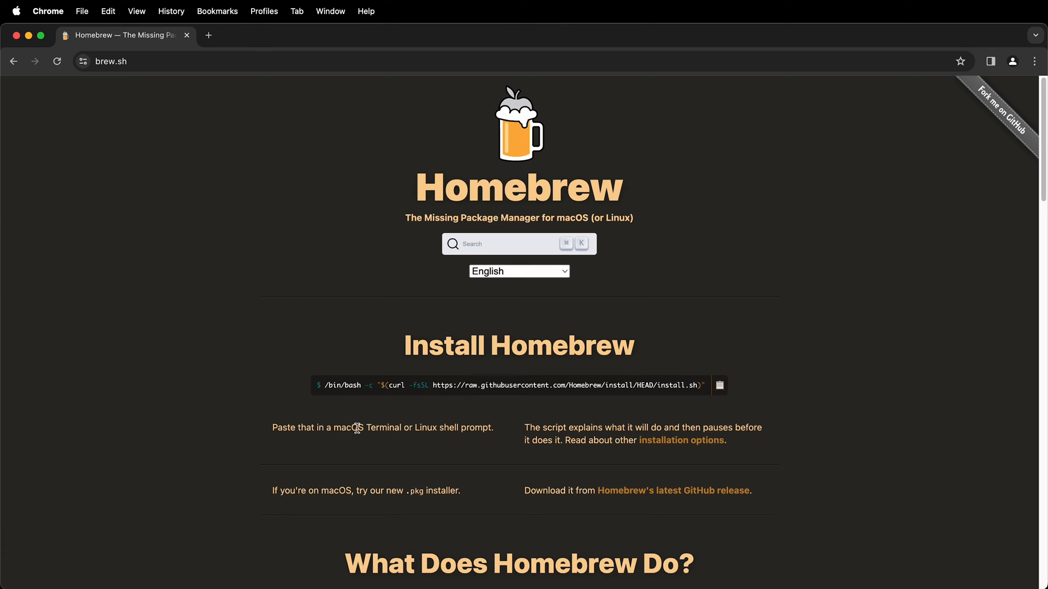
mouse_move(476, 461)
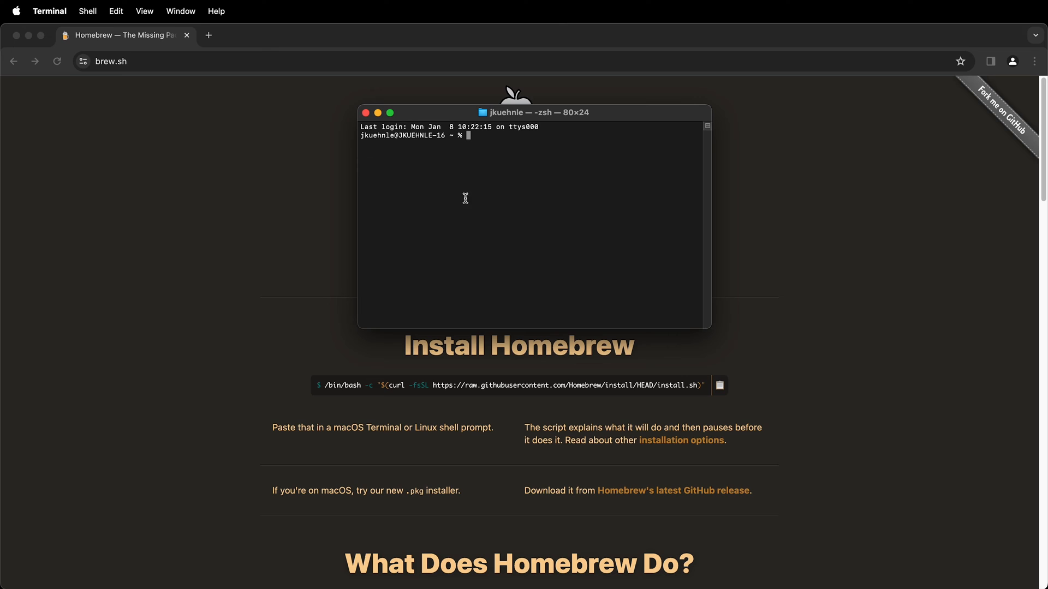
Run the curl-based /bin/bash Homebrew install command pasted from brew.sh.
type("/bin/bash -c \"$(curl -fsSL https://raw.githubusercontent.com/Homebrew/install/HEAD/install.sh)\"")
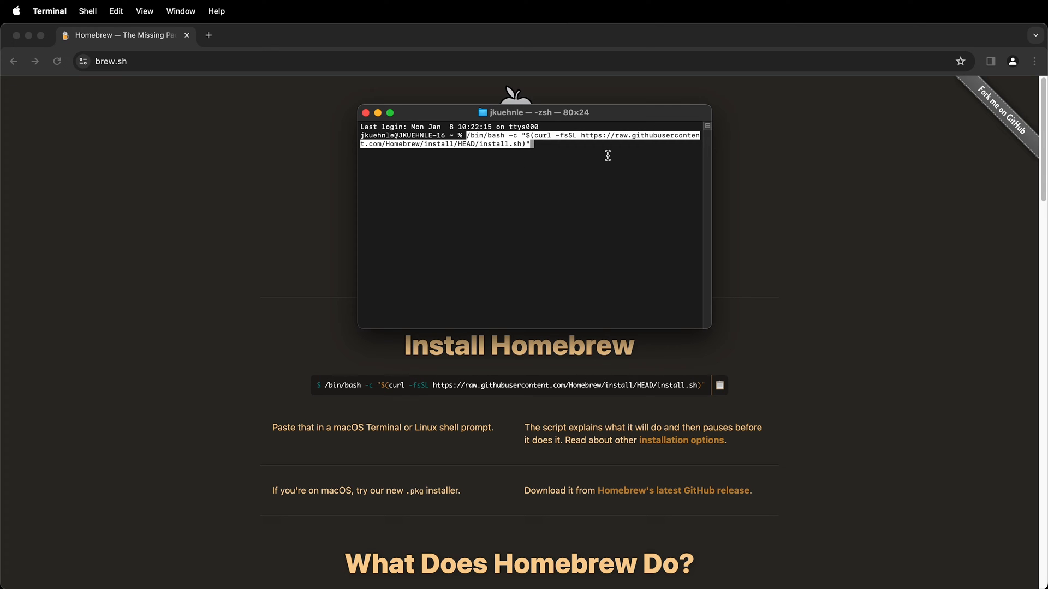
key("Return")
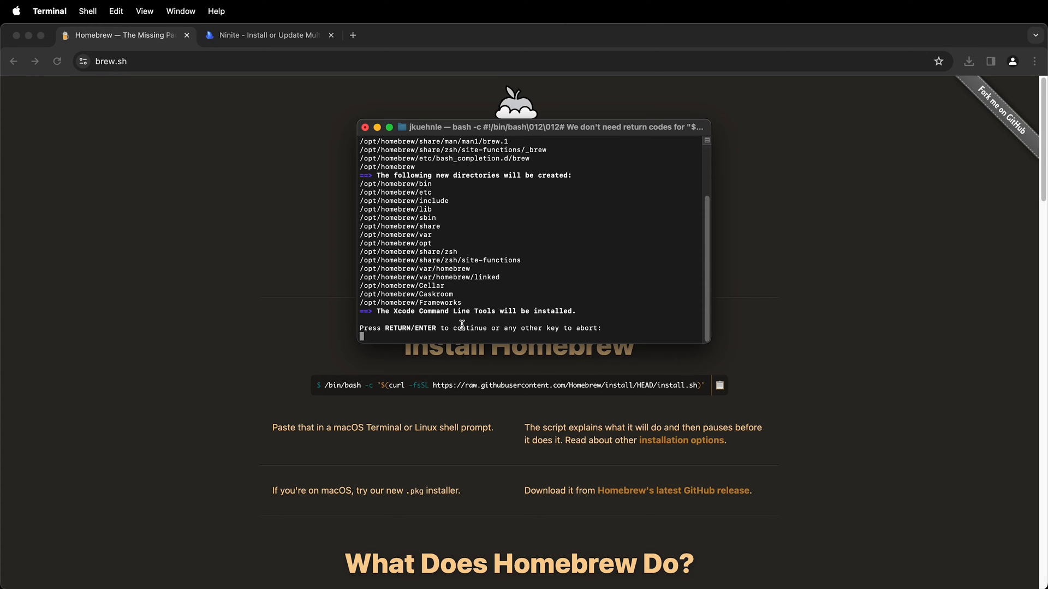
mouse_move(612, 332)
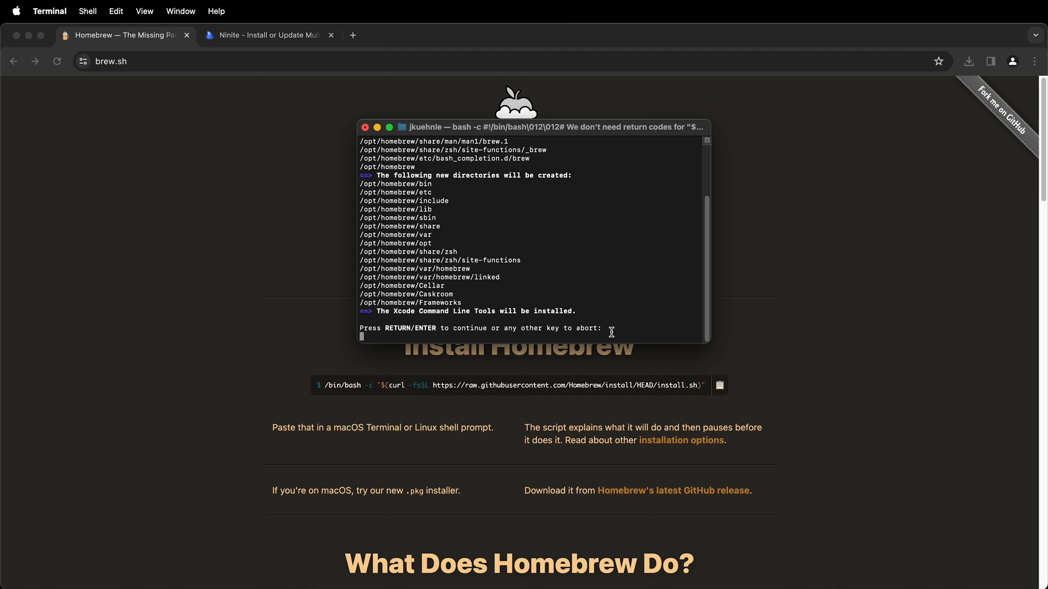
mouse_move(431, 311)
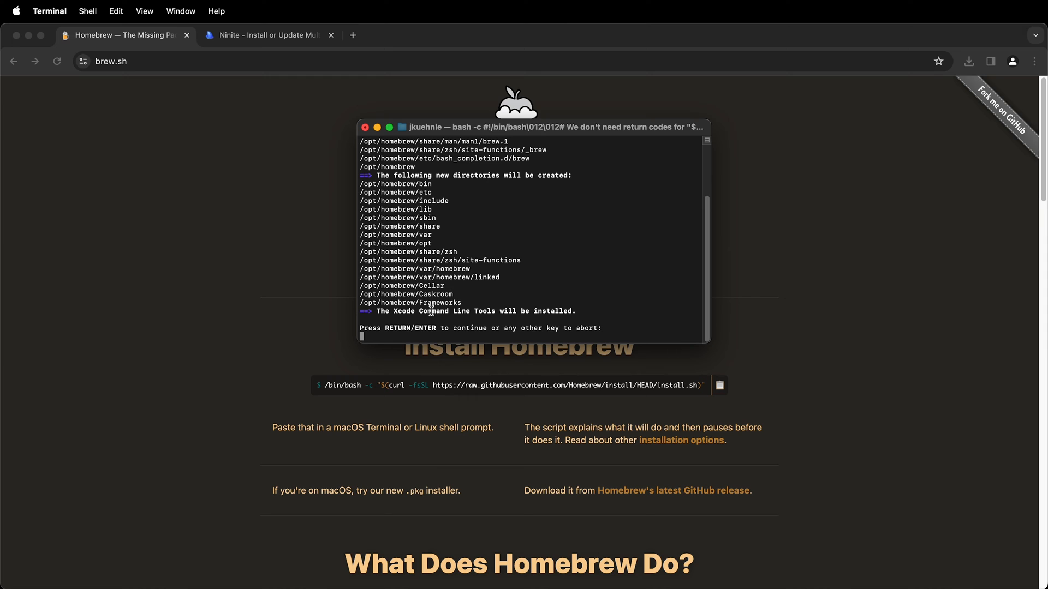
Confirm the installer's prompt so it creates directories and installs Xcode Command Line Tools.
key("return")
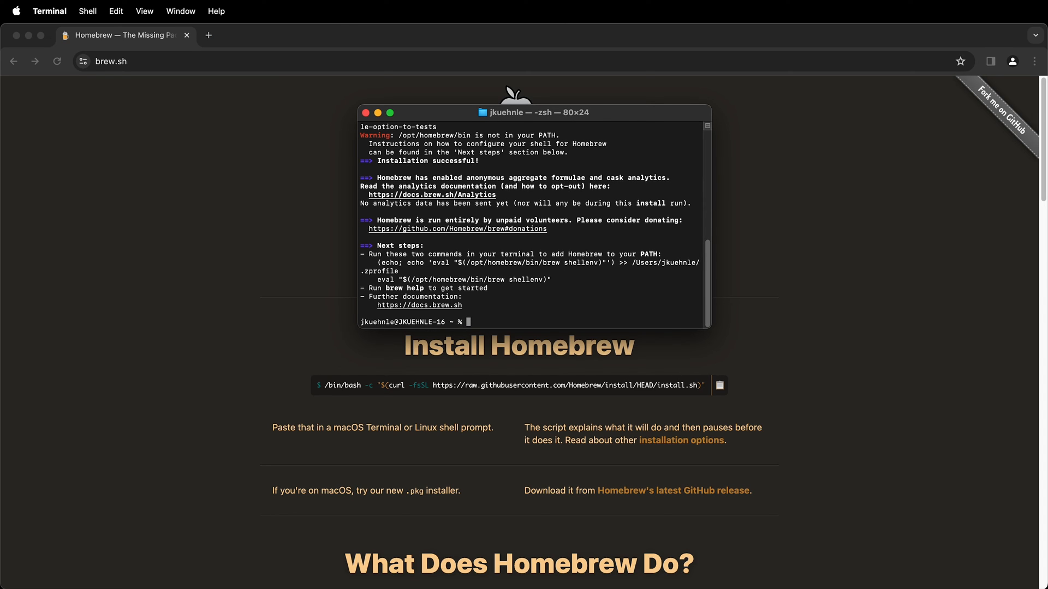
mouse_move(466, 144)
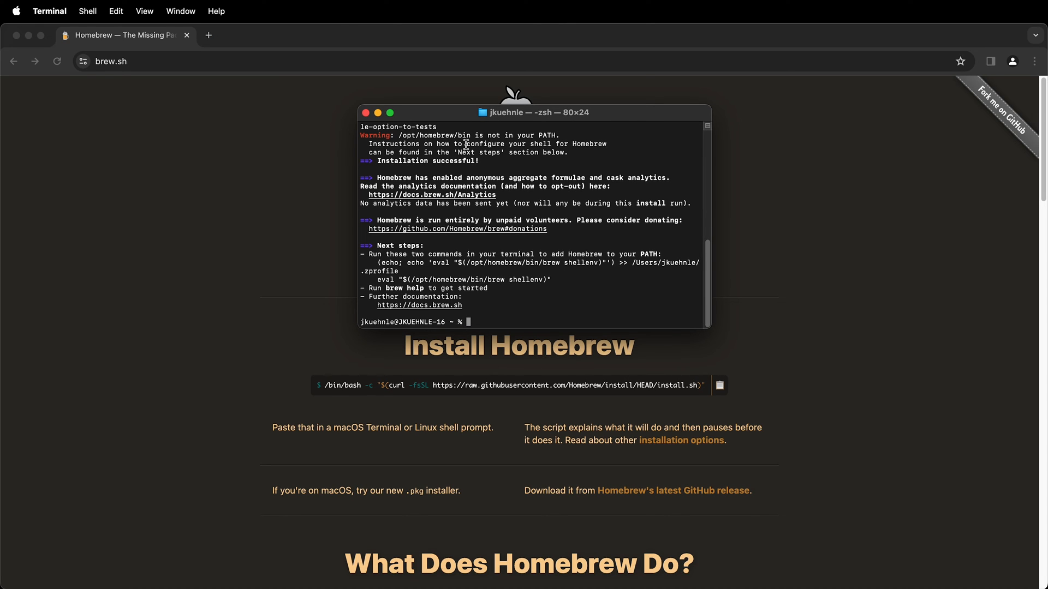
mouse_move(623, 149)
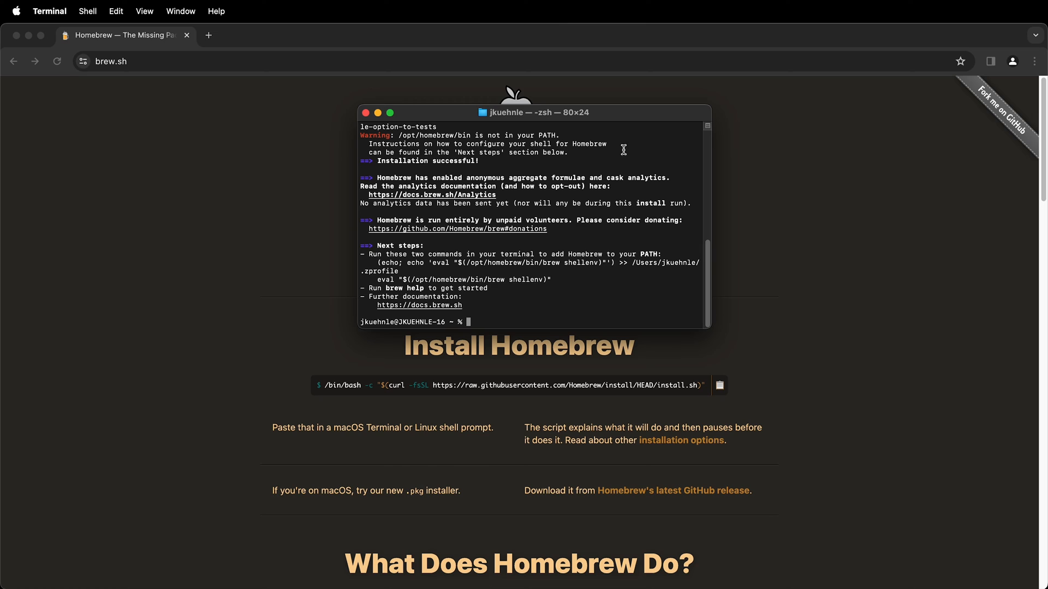
mouse_move(395, 196)
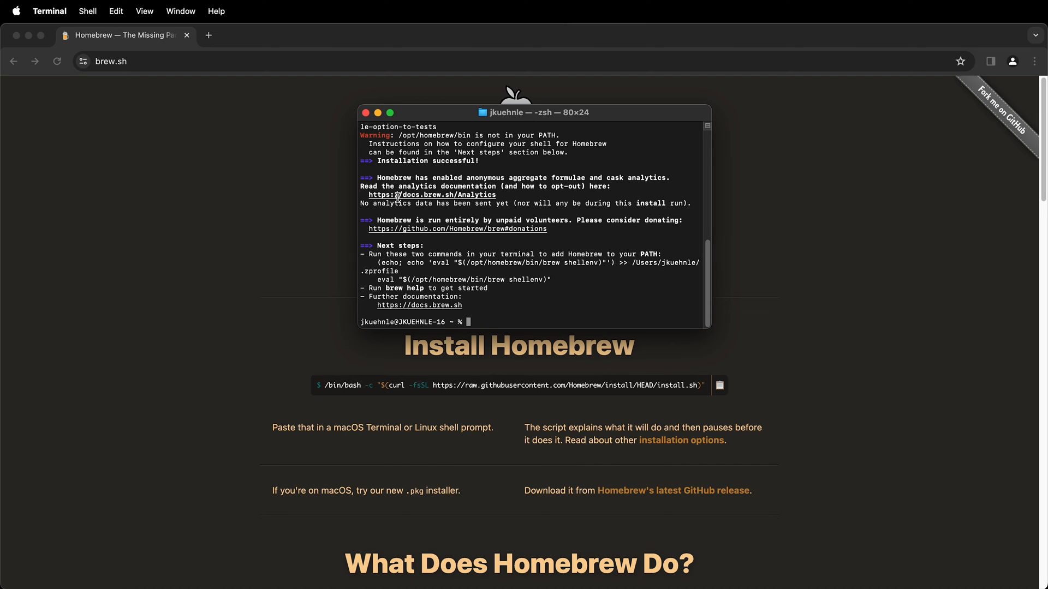
mouse_move(556, 279)
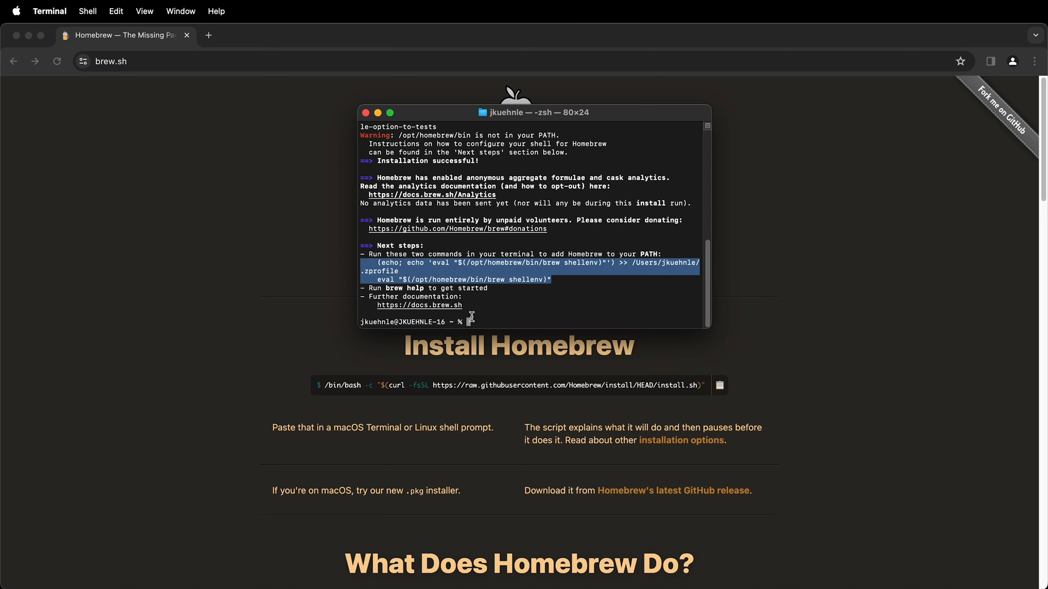
Run the two 'Next steps' commands adding brew to PATH, then start a fresh shell.
left_click(471, 317)
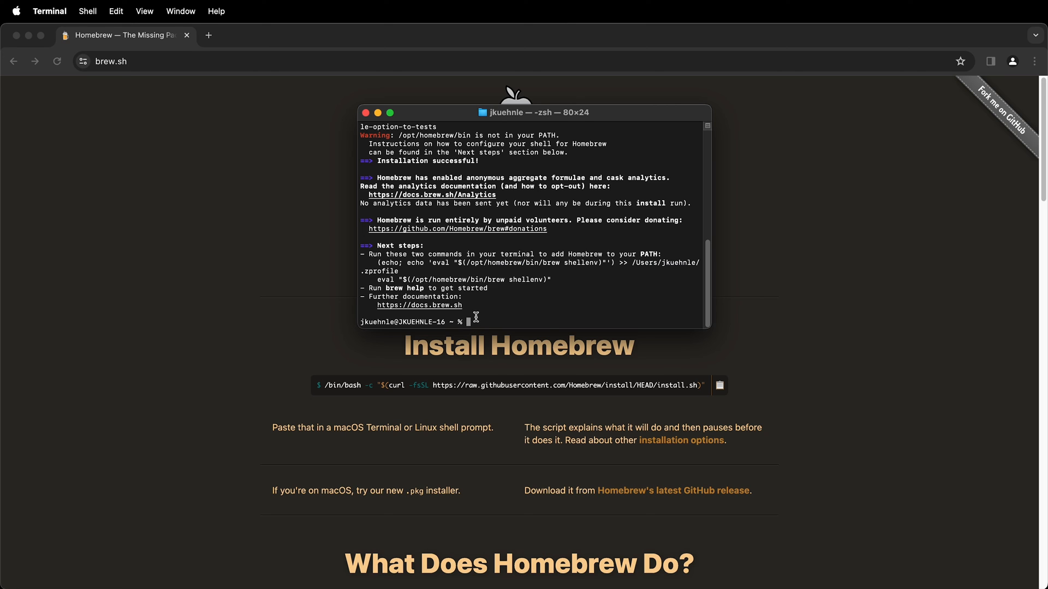
key("Return")
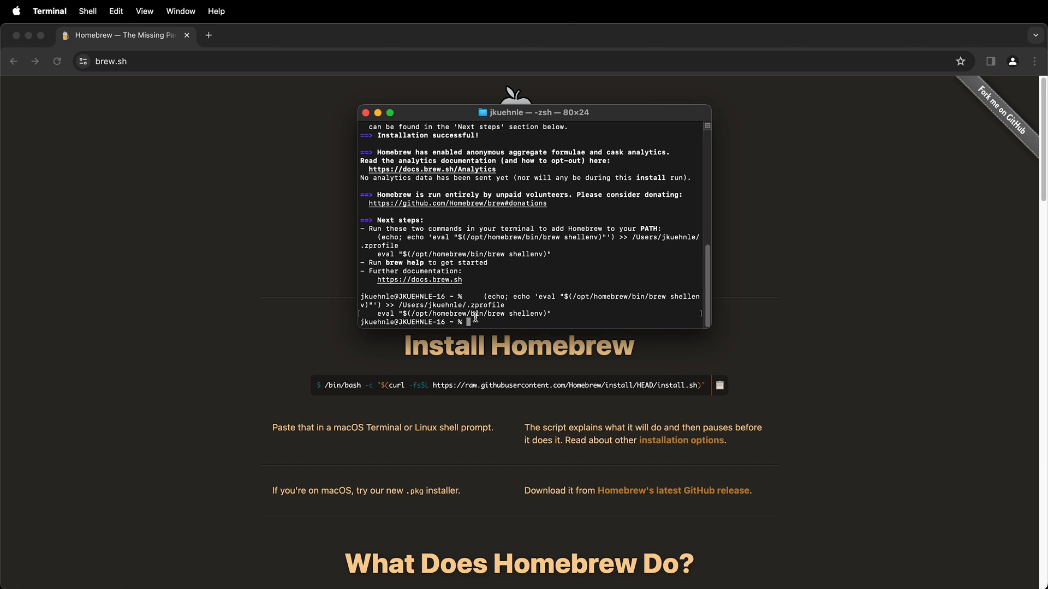
mouse_move(364, 125)
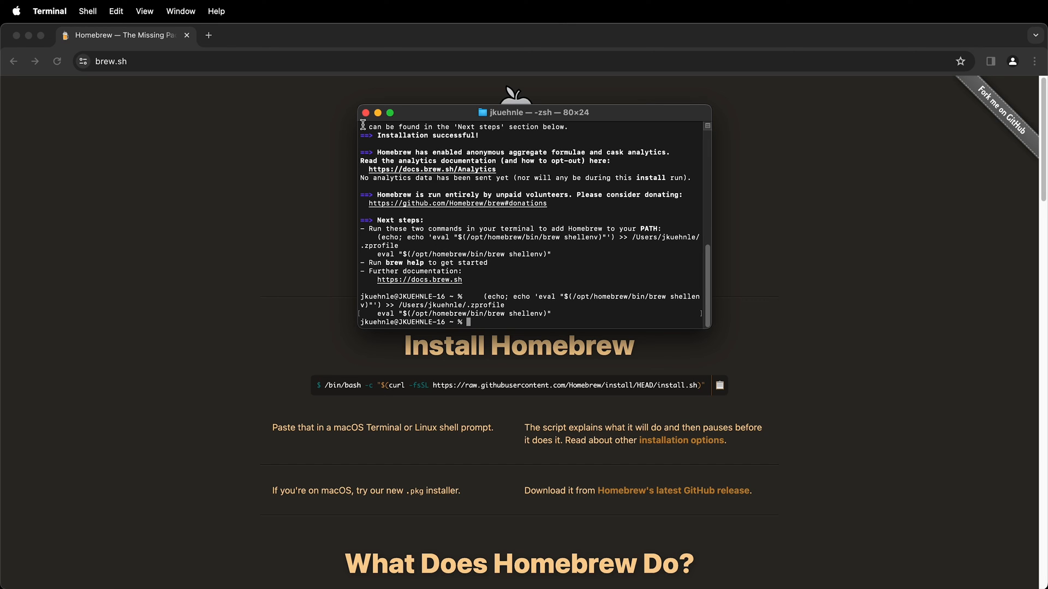
left_click(49, 11)
type("brew")
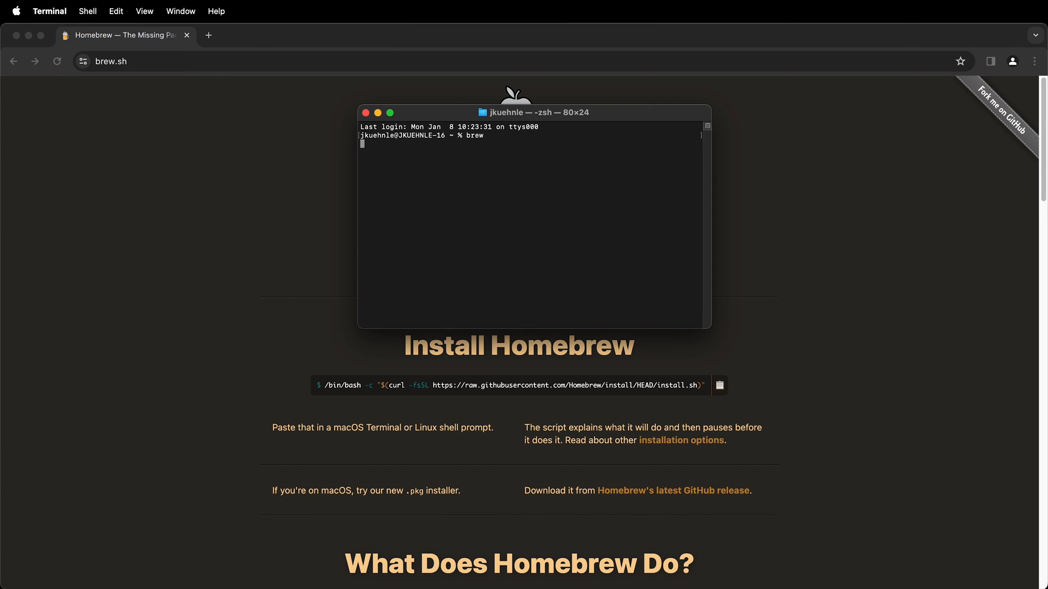
Run 'brew' so it prints Homebrew's usage help, confirming the command works.
key("Return")
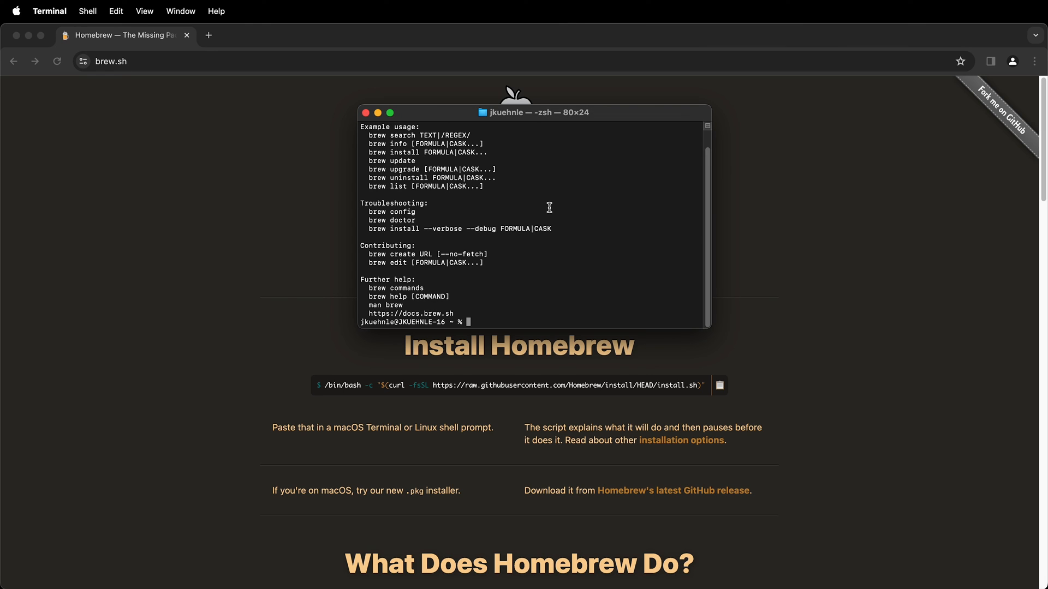
mouse_move(410, 219)
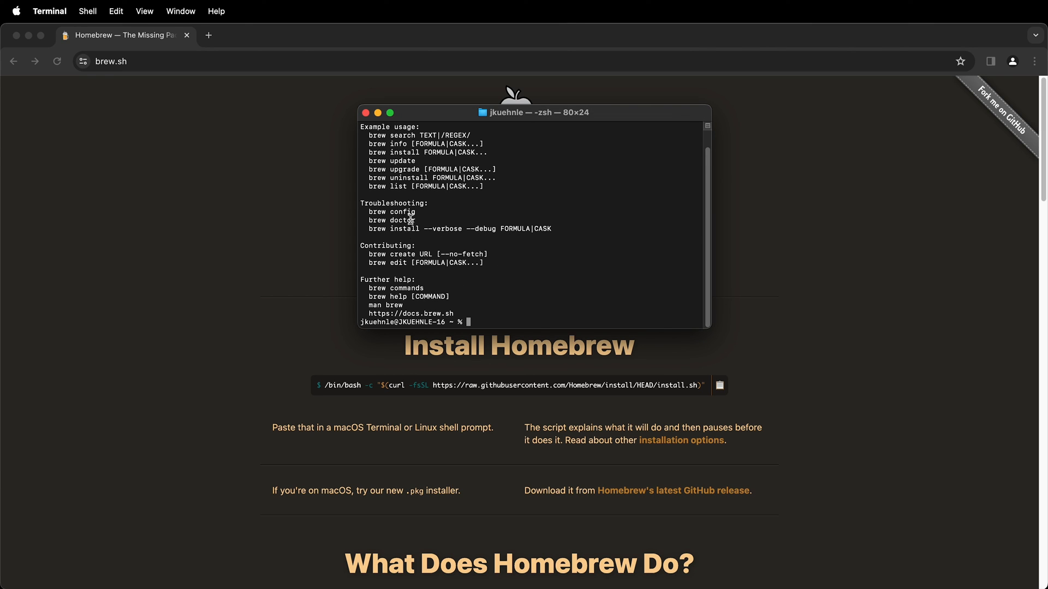
mouse_move(502, 227)
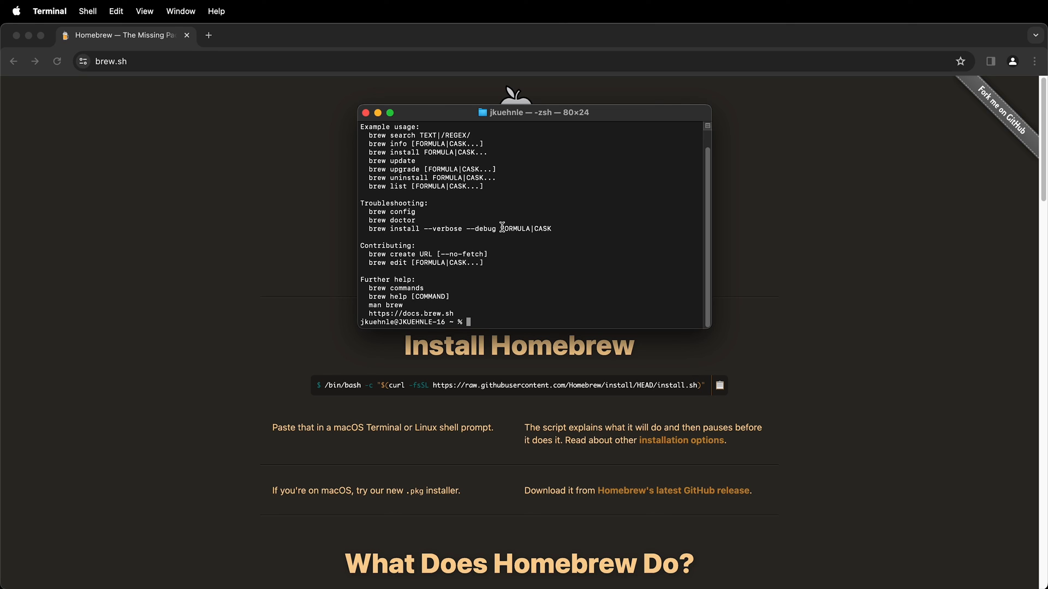
mouse_move(424, 120)
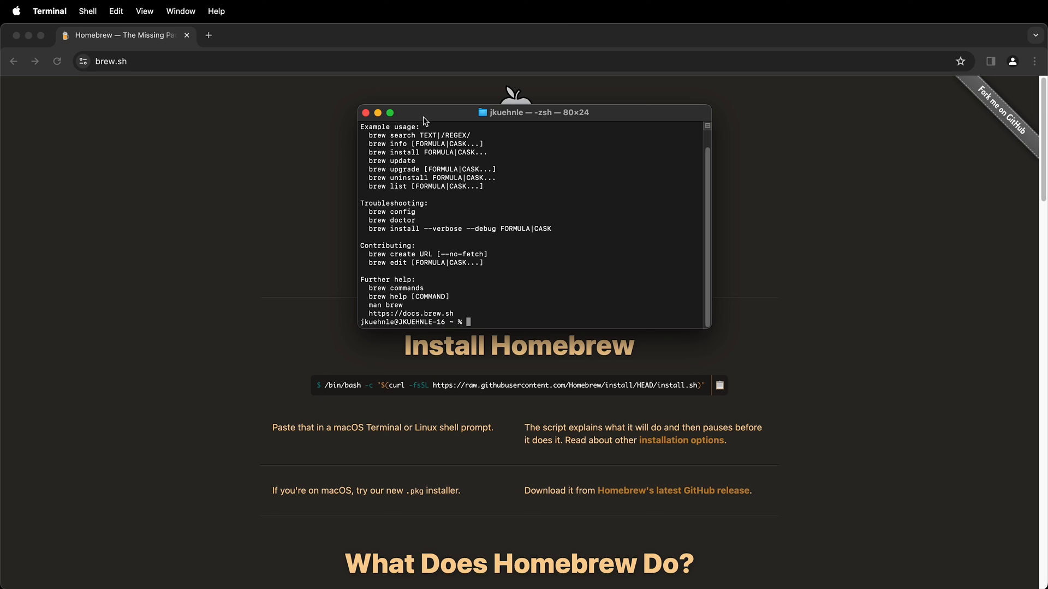